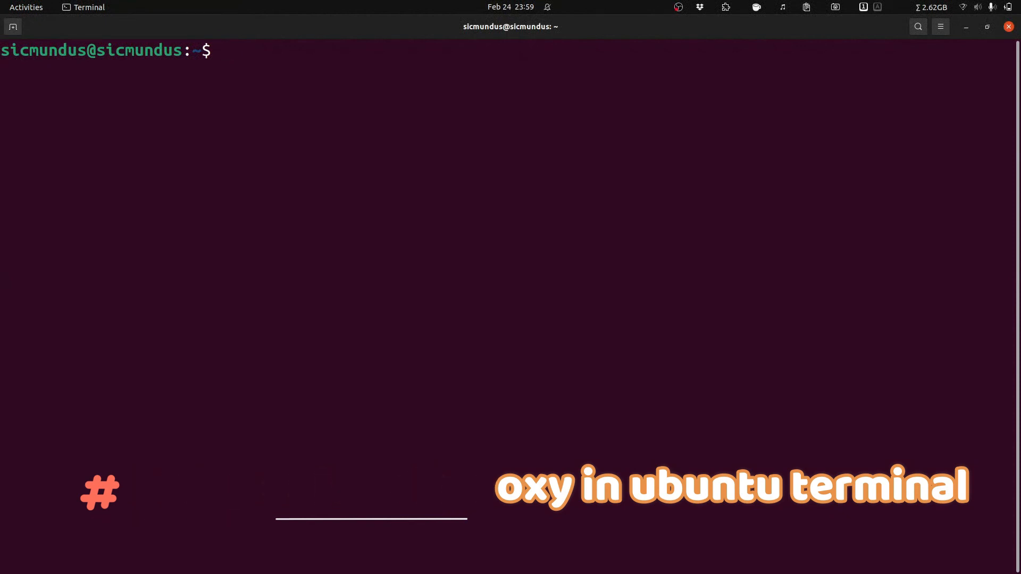
From the system menu reach Settings > Network and review the manual proxy 10.8.0.1:8080
left_click(977, 7)
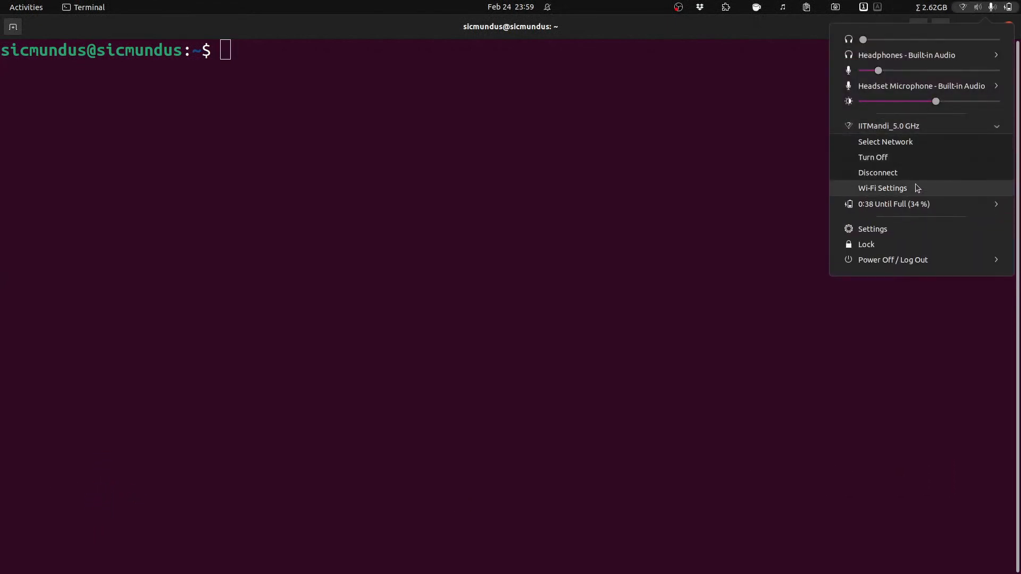
left_click(883, 189)
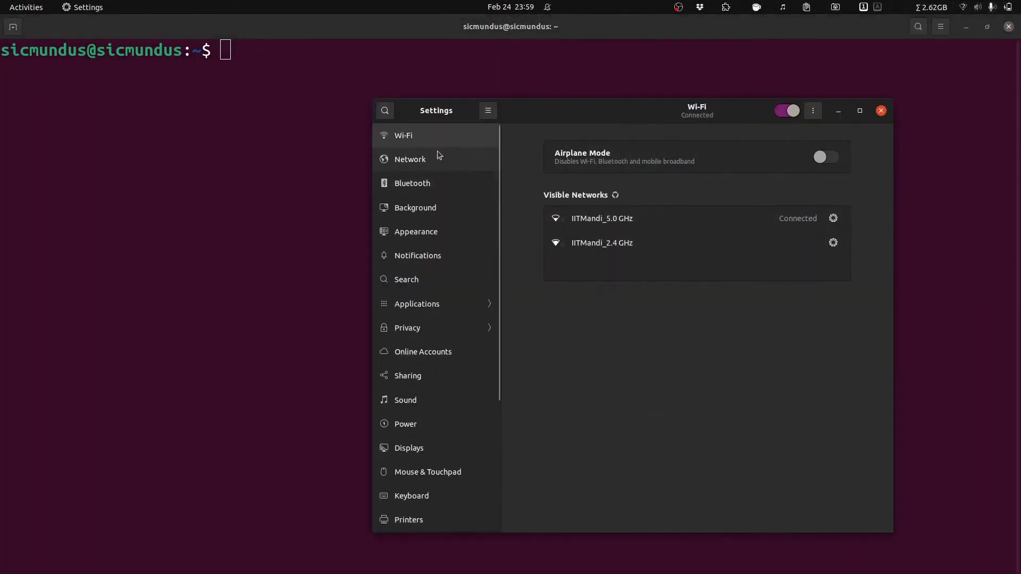
left_click(410, 159)
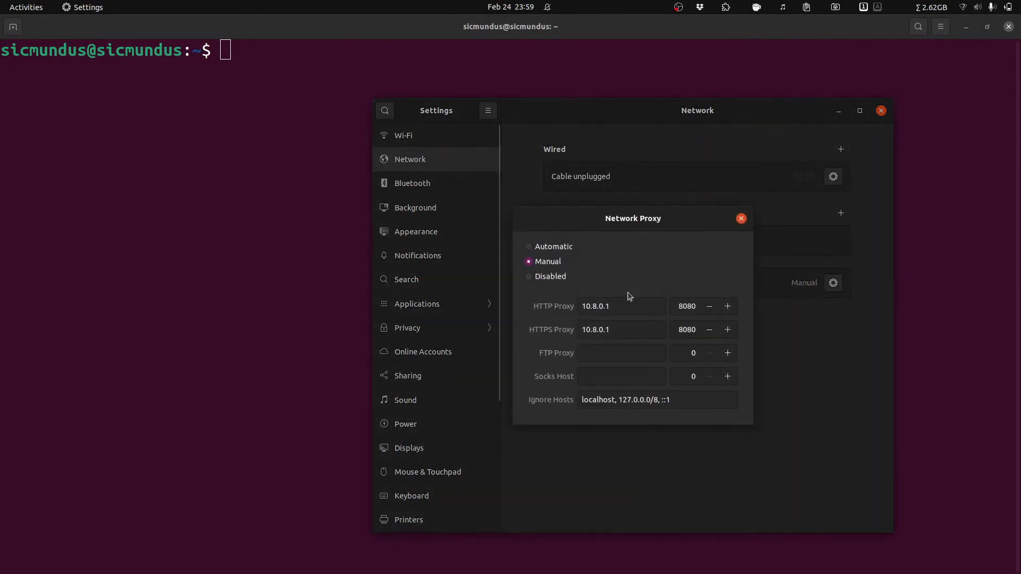
left_click(741, 218)
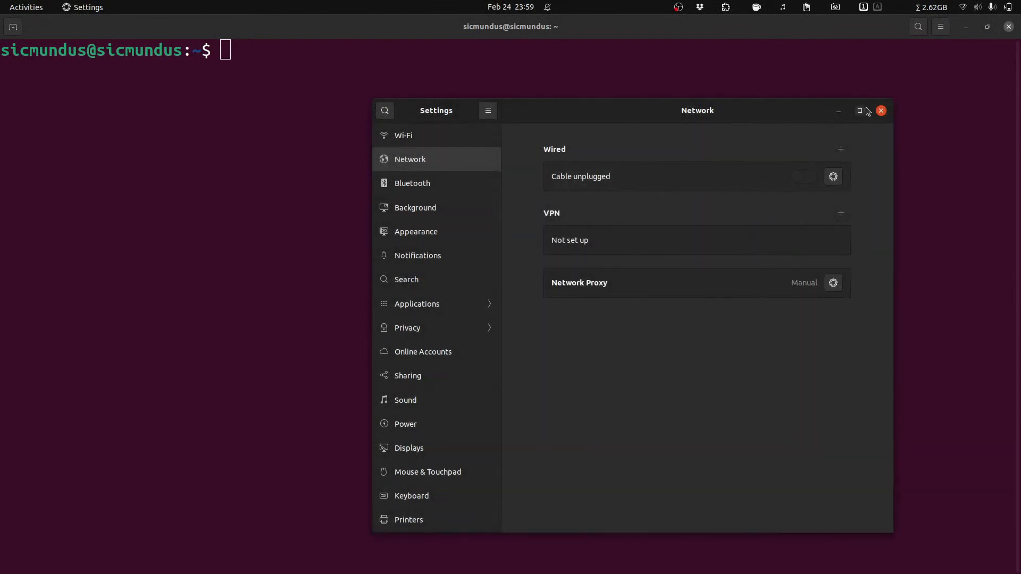
mouse_move(812, 116)
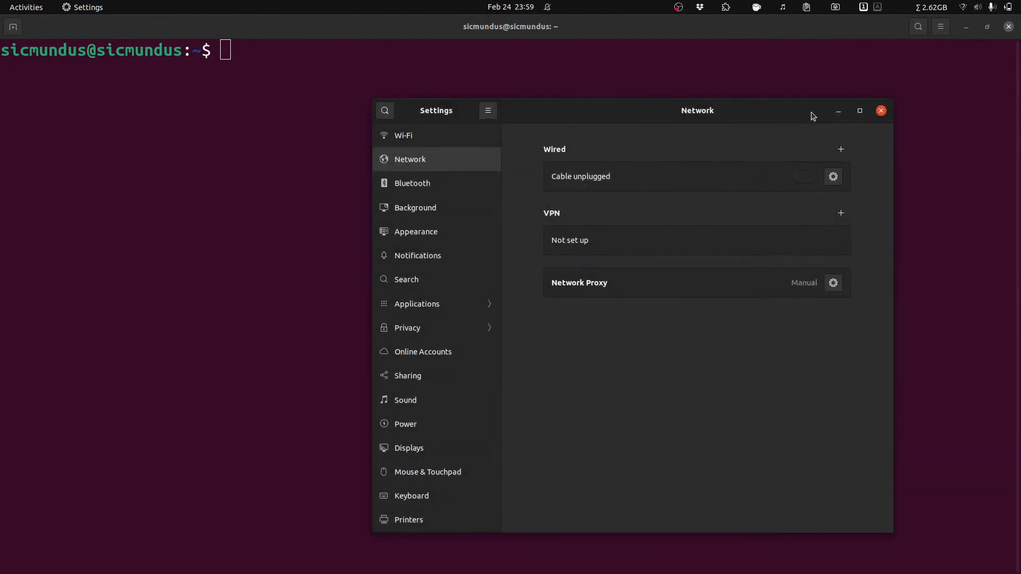
Run sudo apt-get update and interrupt it when it stalls connecting to the archive
type("sudo apt-")
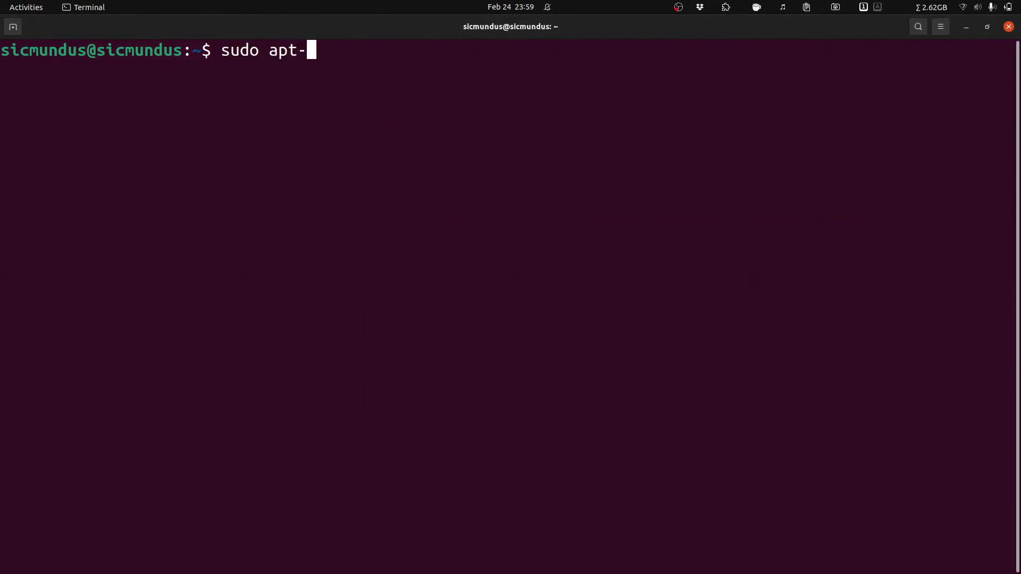
type("get update")
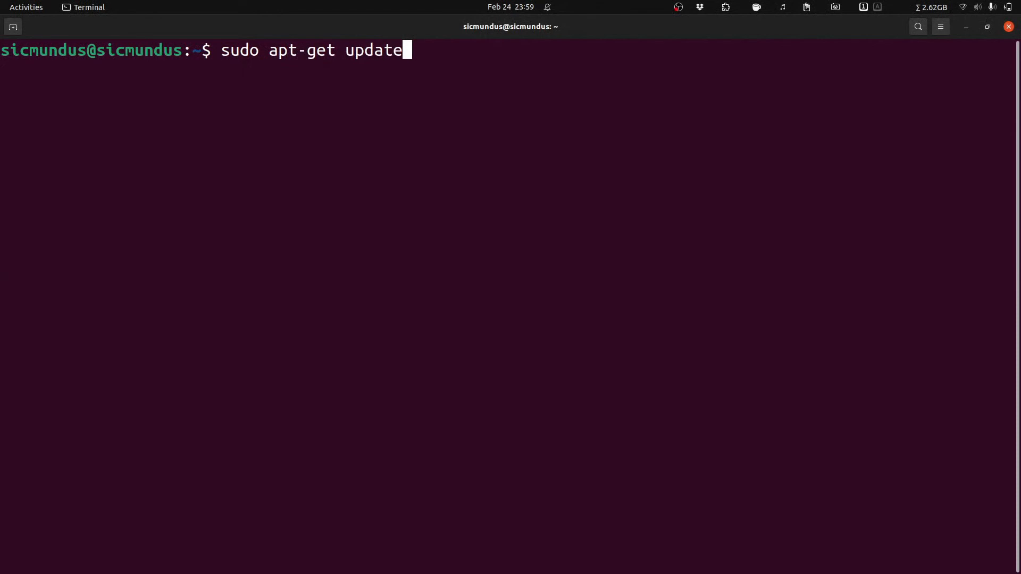
key("Return")
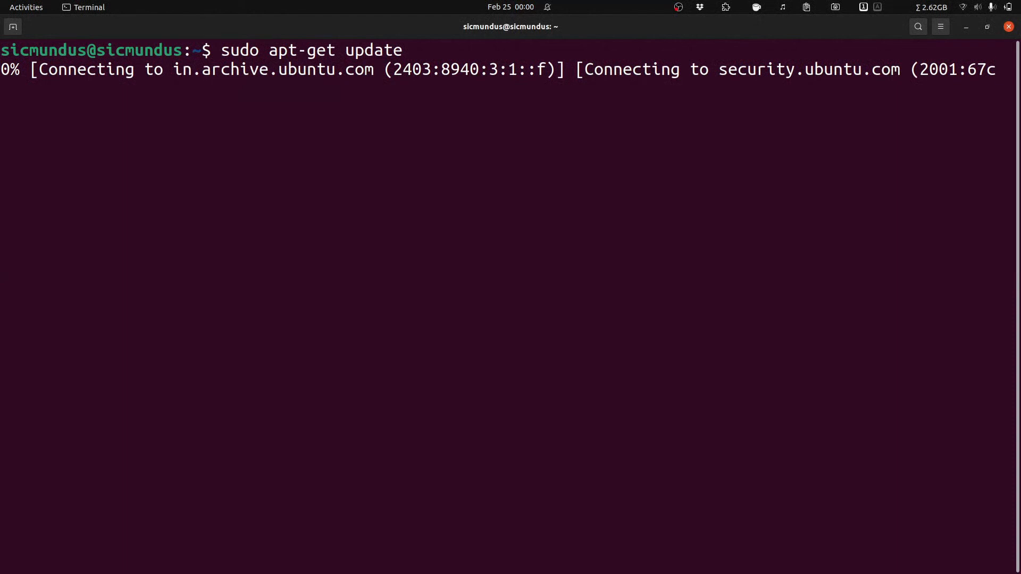
key("ctrl+c")
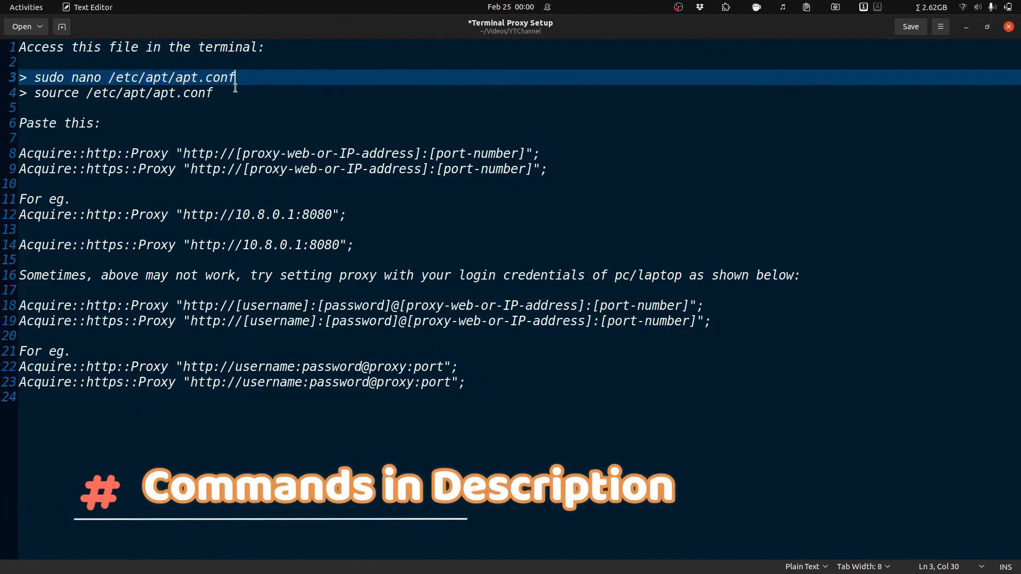
Highlight the nano apt.conf command, the source command and the example HTTPS proxy line in the notes
left_click_drag(236, 78, 35, 78)
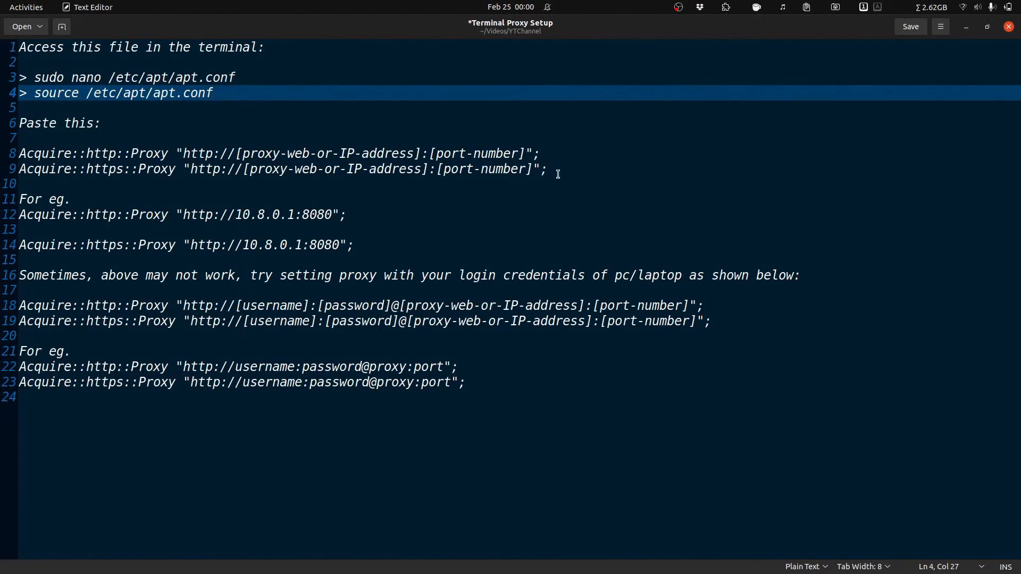
left_click_drag(18, 153, 127, 169)
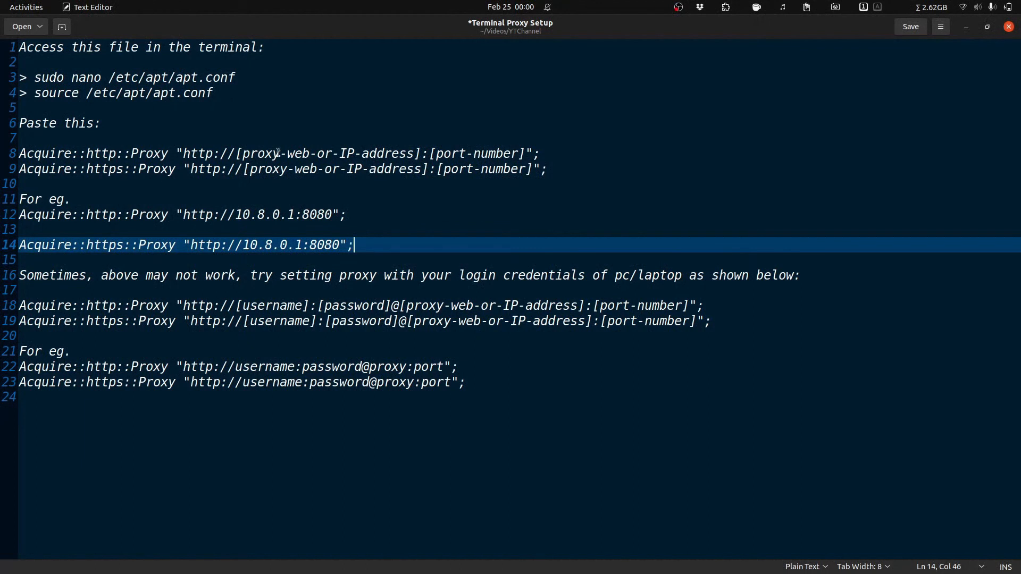
mouse_move(362, 244)
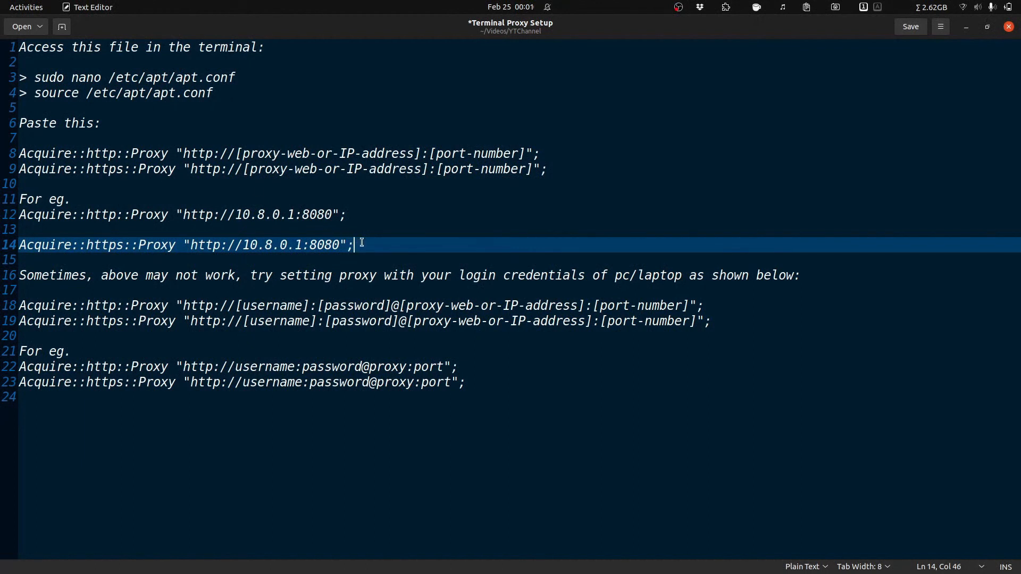
double_click(254, 215)
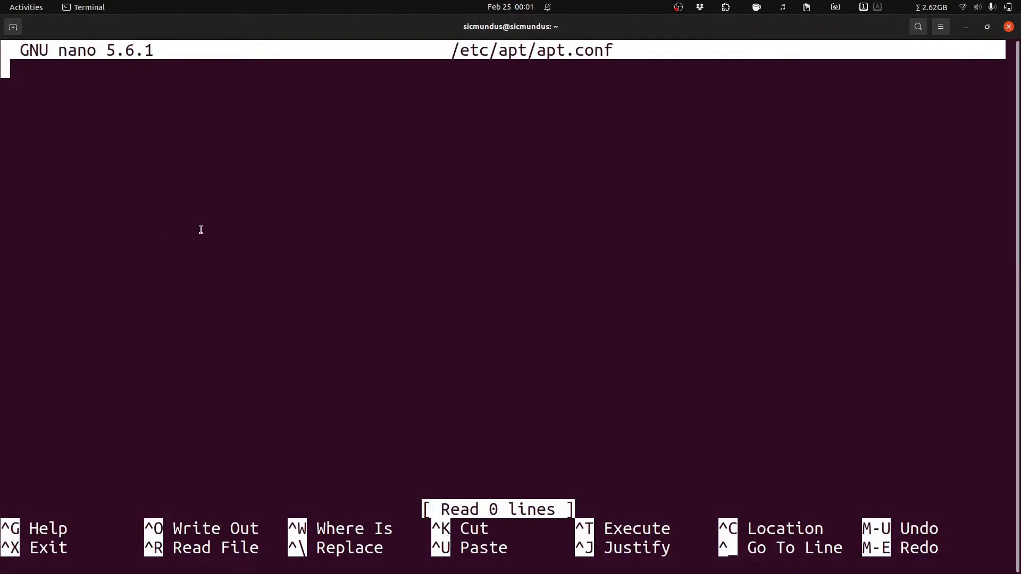
Exit nano back to the shell and enter sudo apt-get update again
key("ctrl+x")
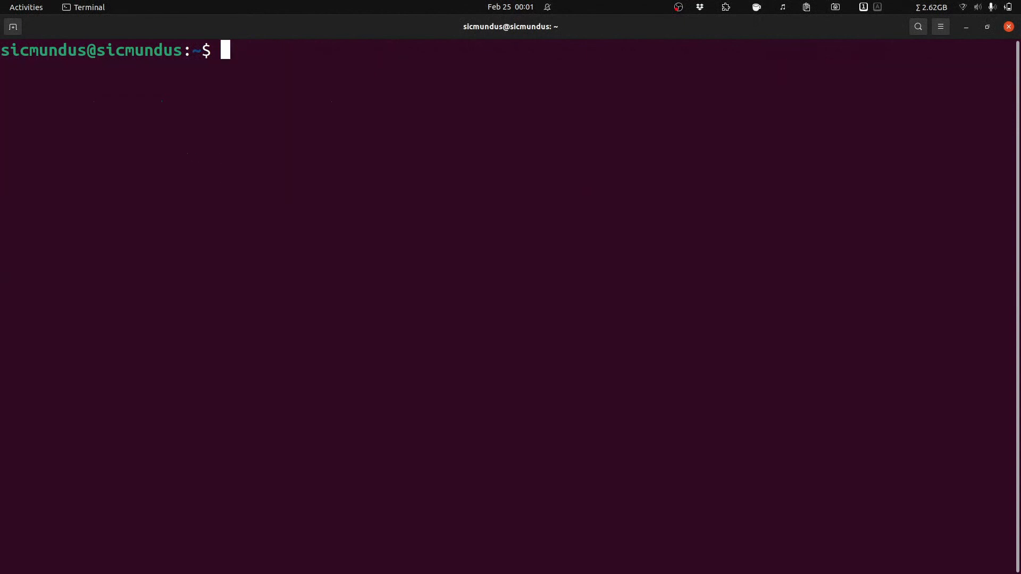
type("sudo apt-get update")
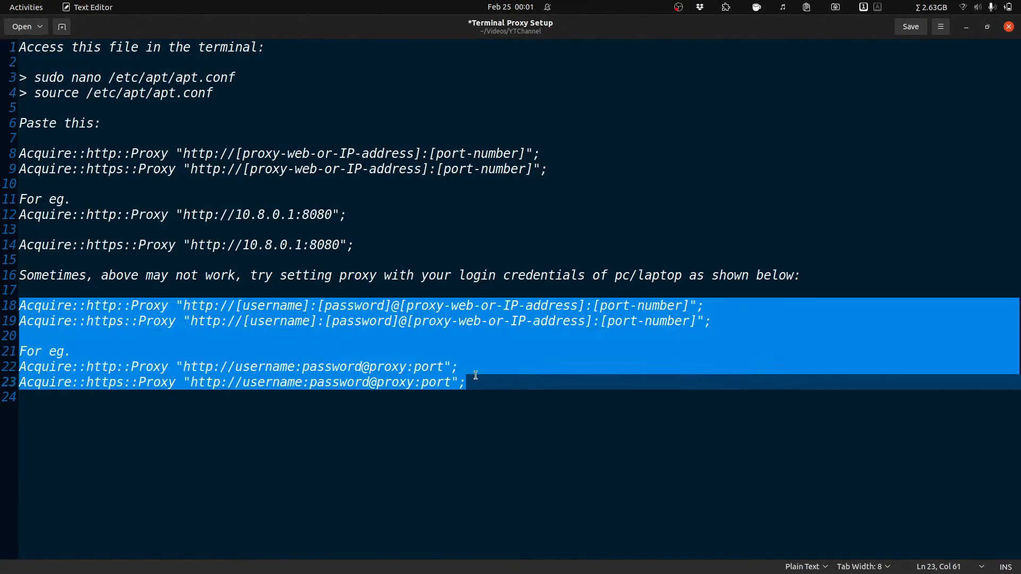
Point out the credential-based HTTP proxy line and its two example lines in the notes
left_click(32, 306)
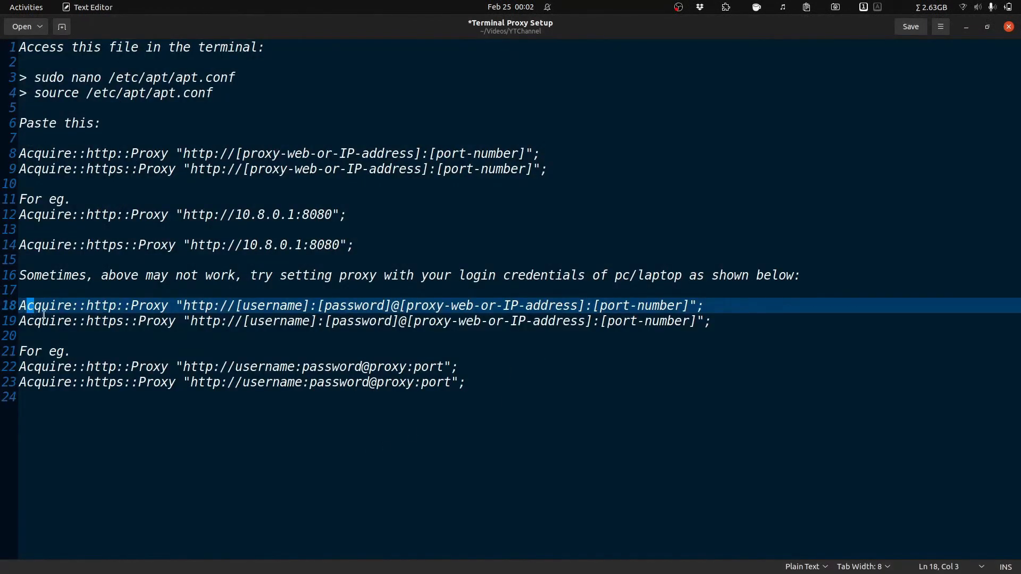
left_click(356, 306)
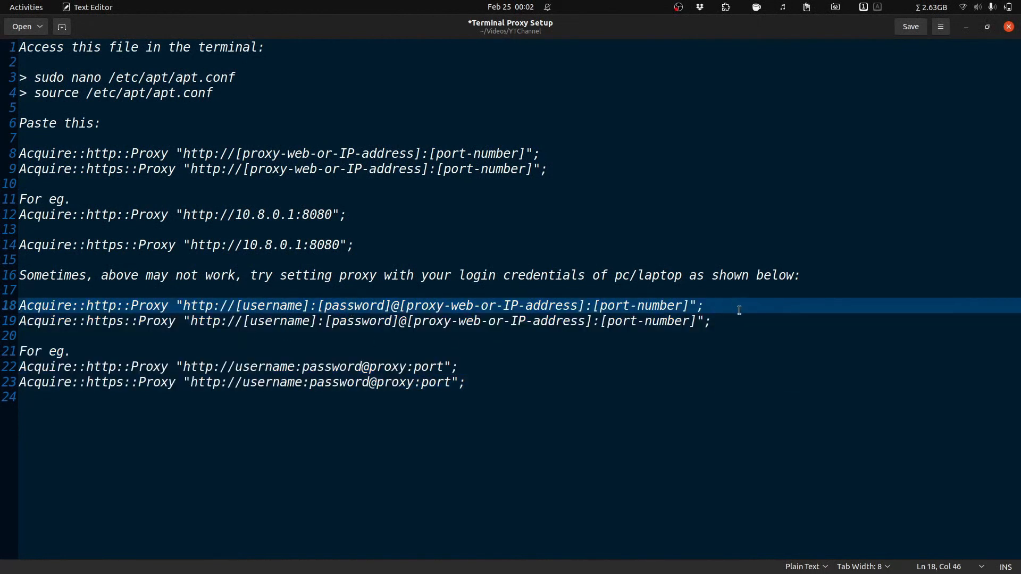
left_click_drag(740, 305, 710, 320)
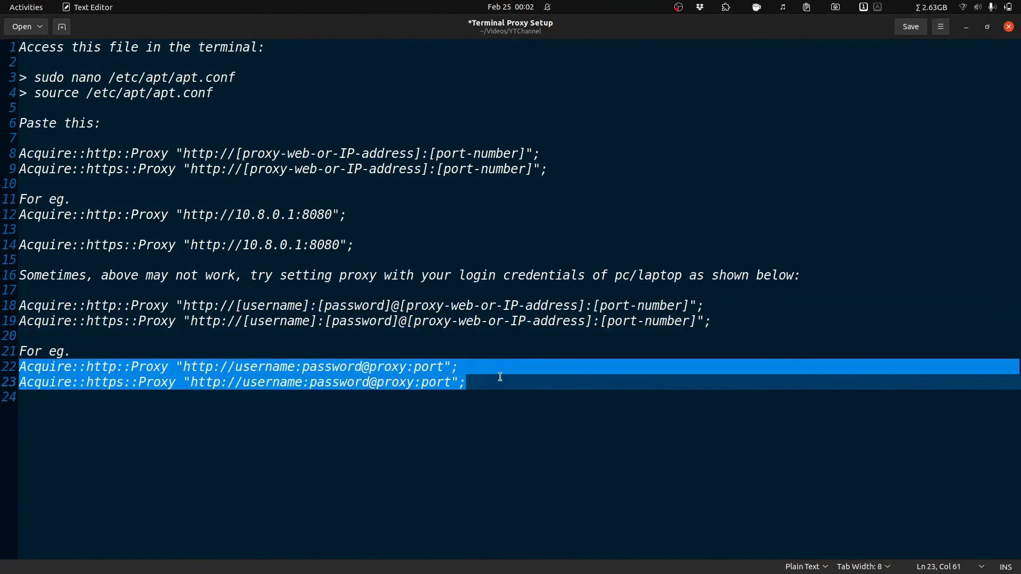
left_click(130, 366)
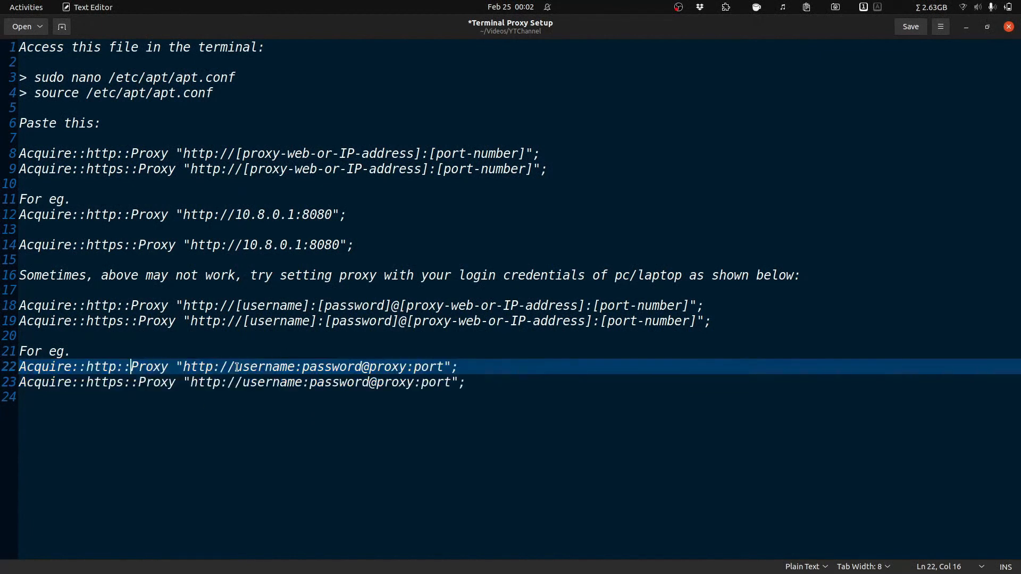